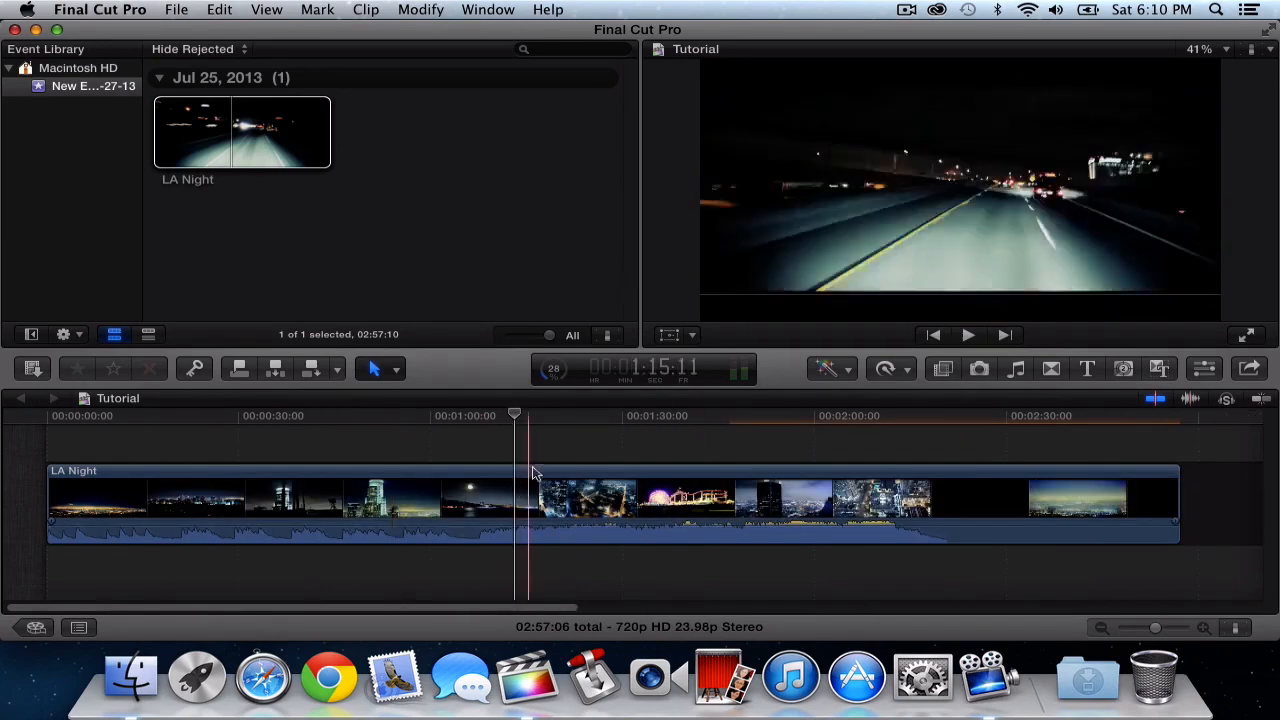
Drag a Basic Title from the Titles browser above the LA Night clip near 1:00
left_click(1024, 414)
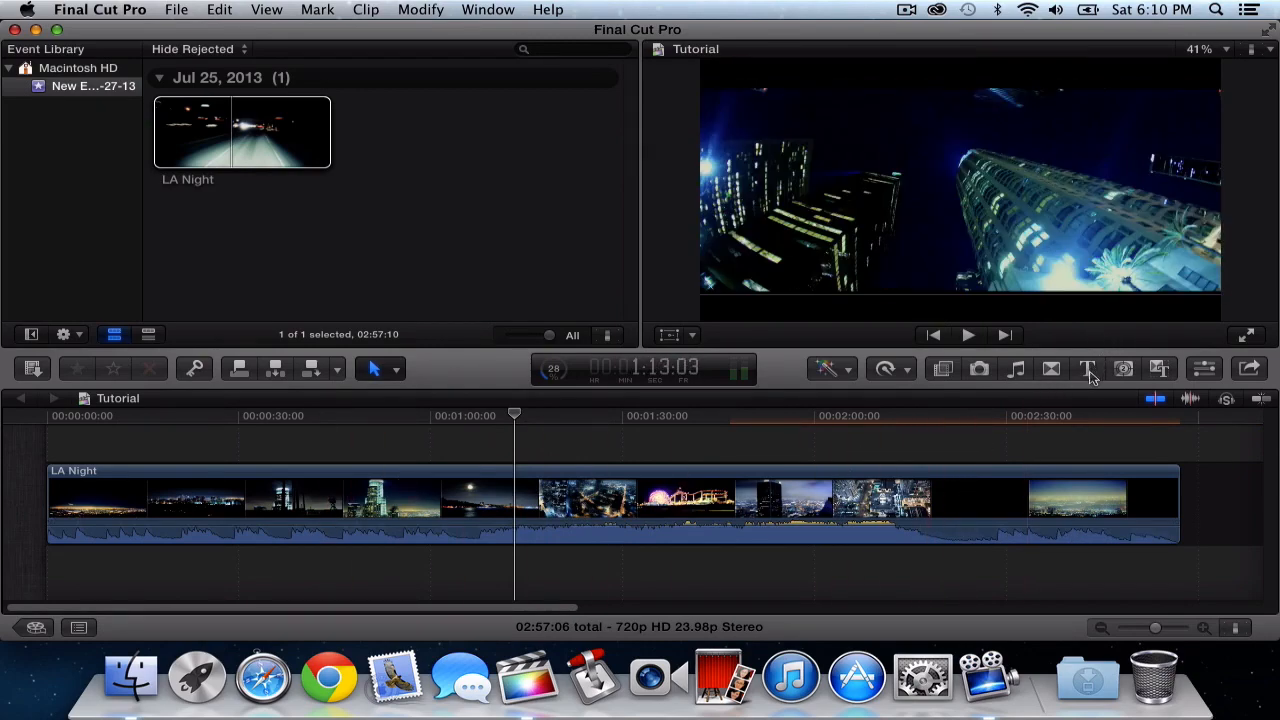
left_click(1086, 368)
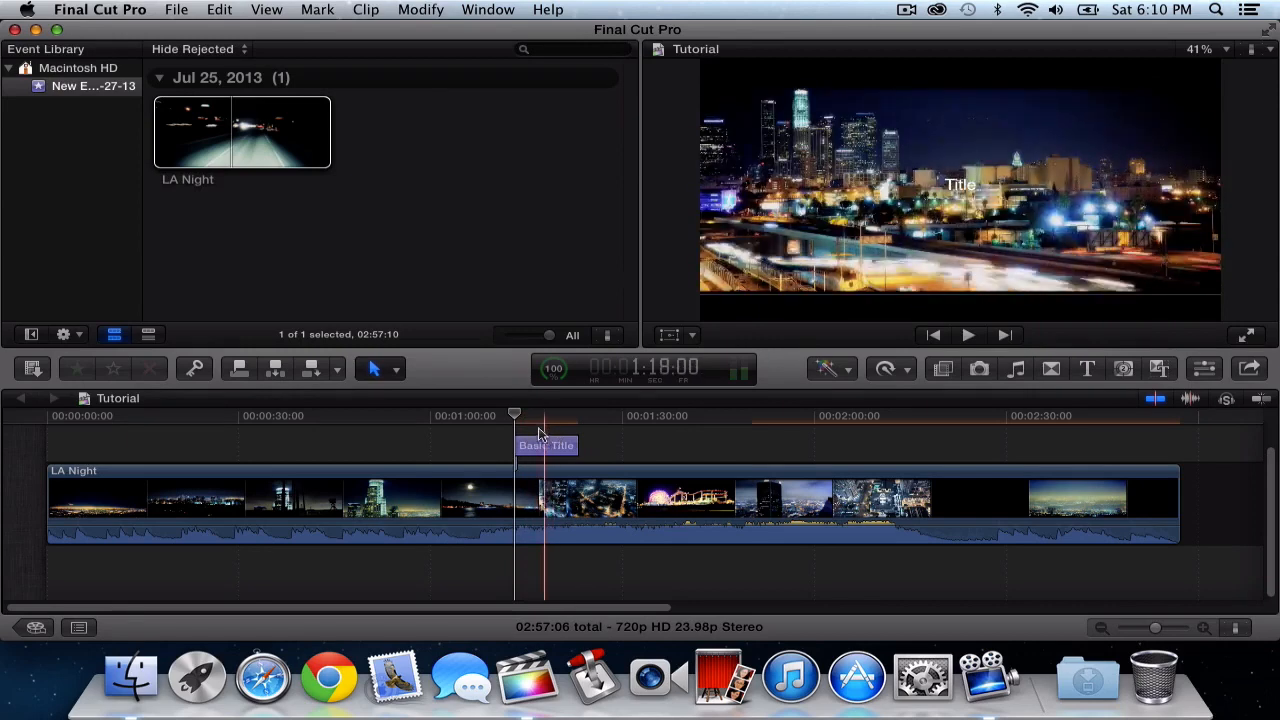
left_click_drag(544, 414, 528, 414)
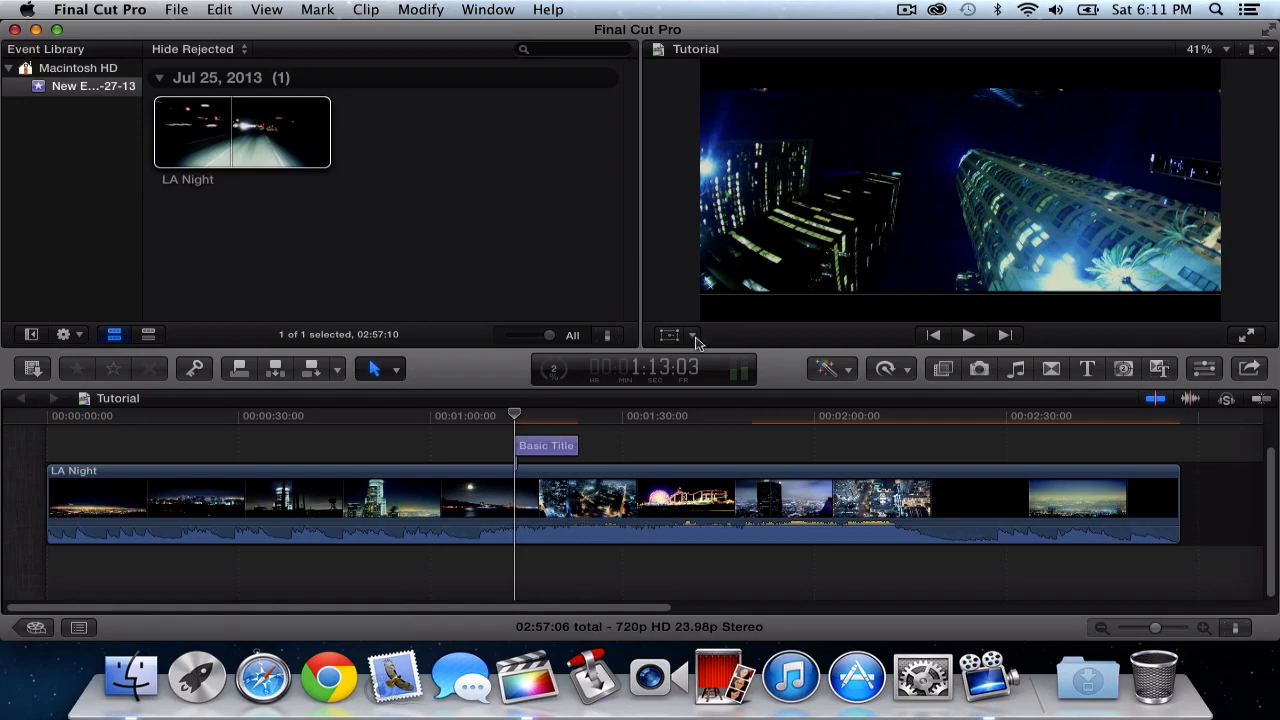
Select the Basic Title and enable the viewer's on-screen Transform controls
left_click(544, 444)
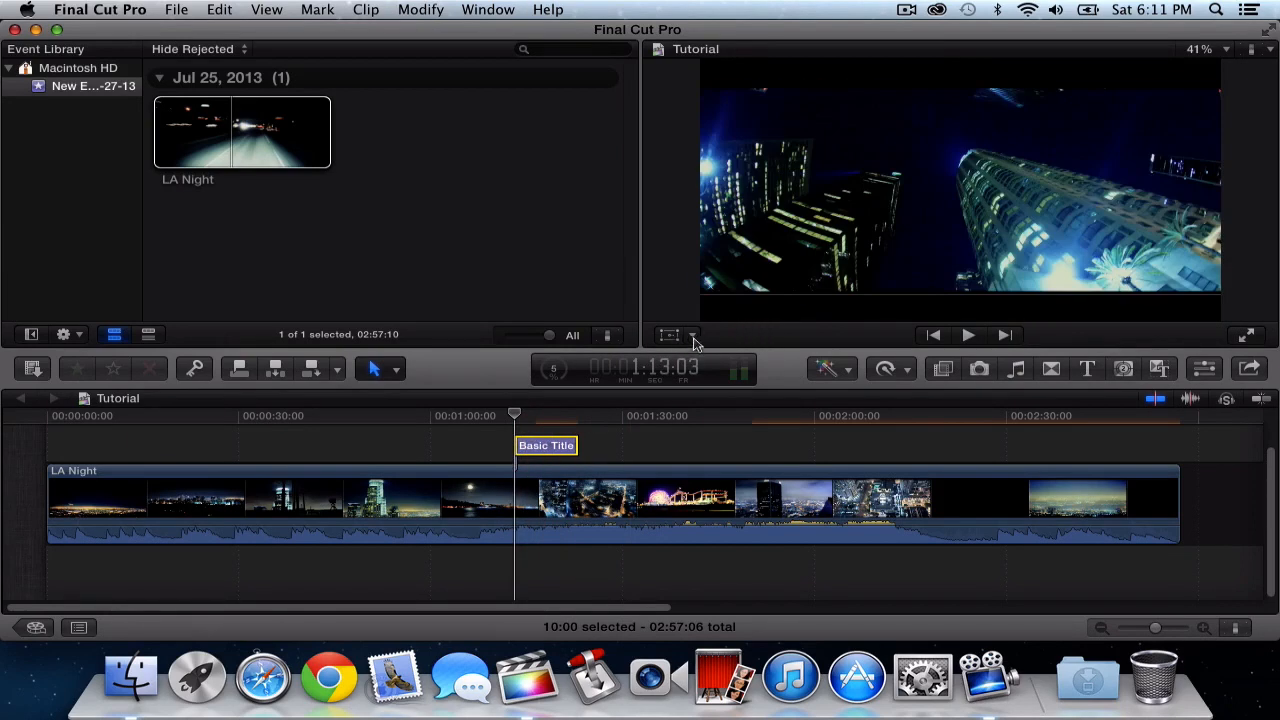
left_click(668, 336)
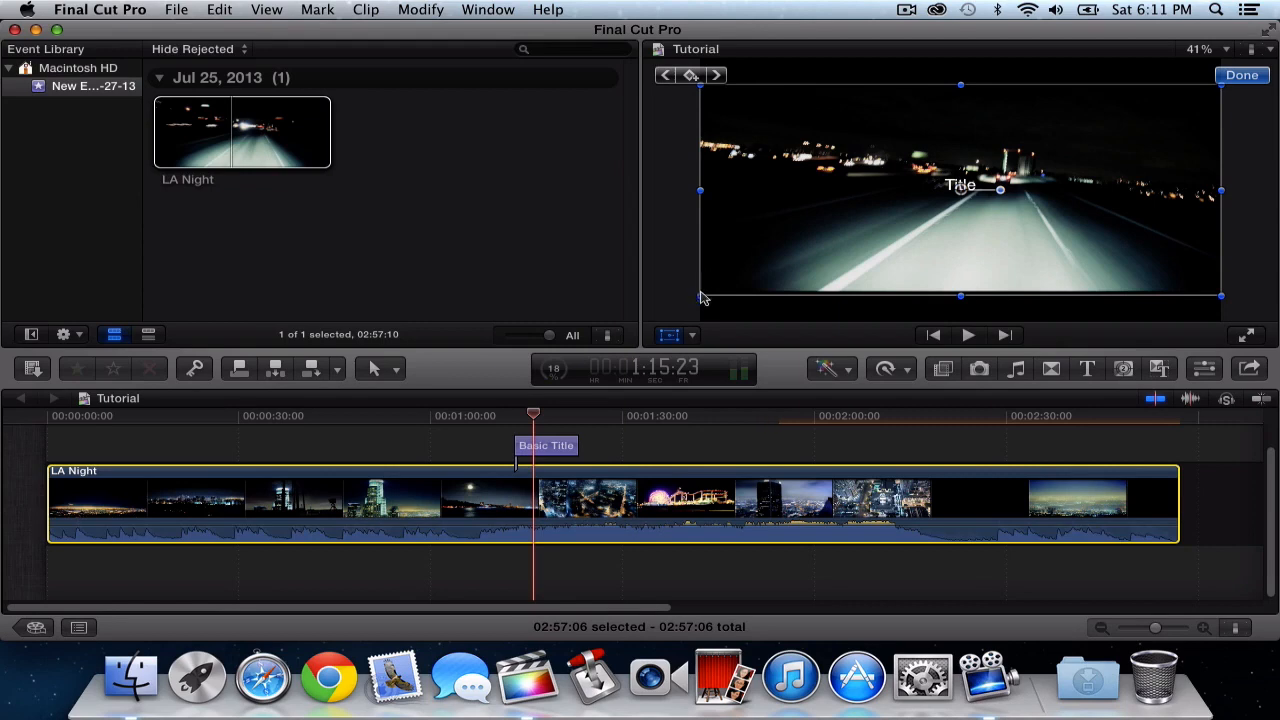
mouse_move(1012, 196)
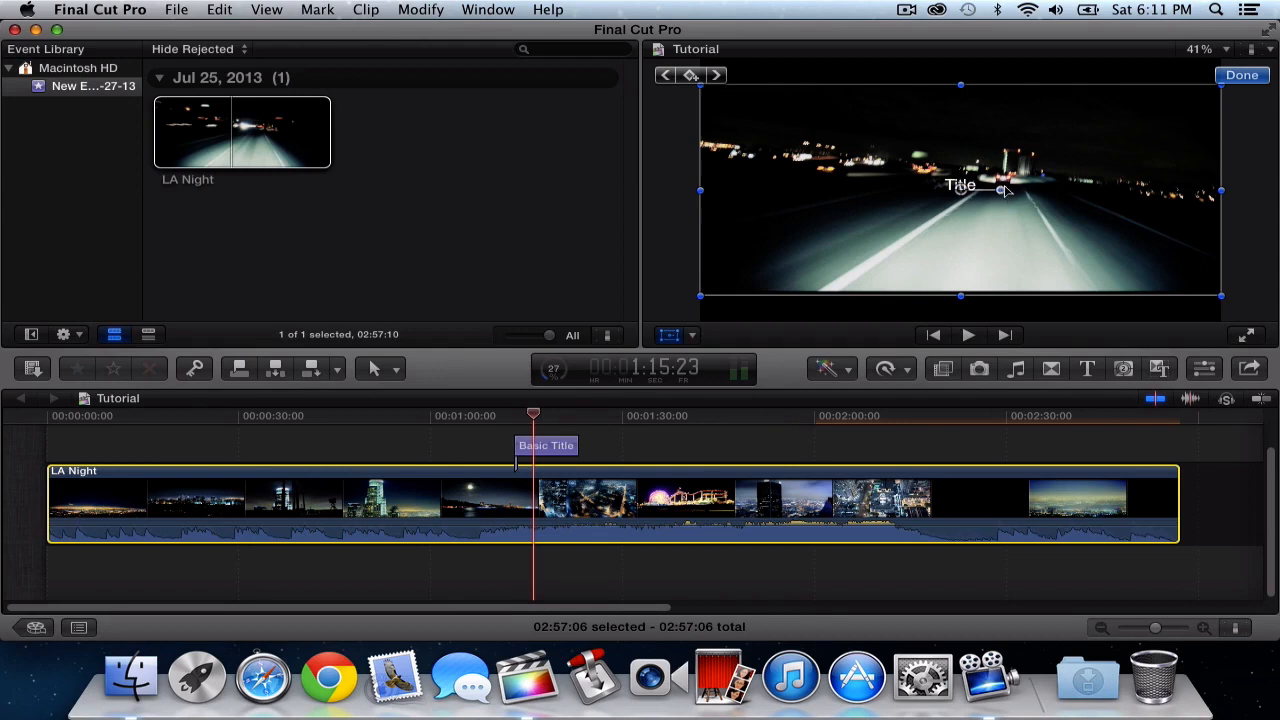
Rotate the Basic Title's transform frame to an angle over the night road footage
left_click_drag(1000, 190, 1016, 214)
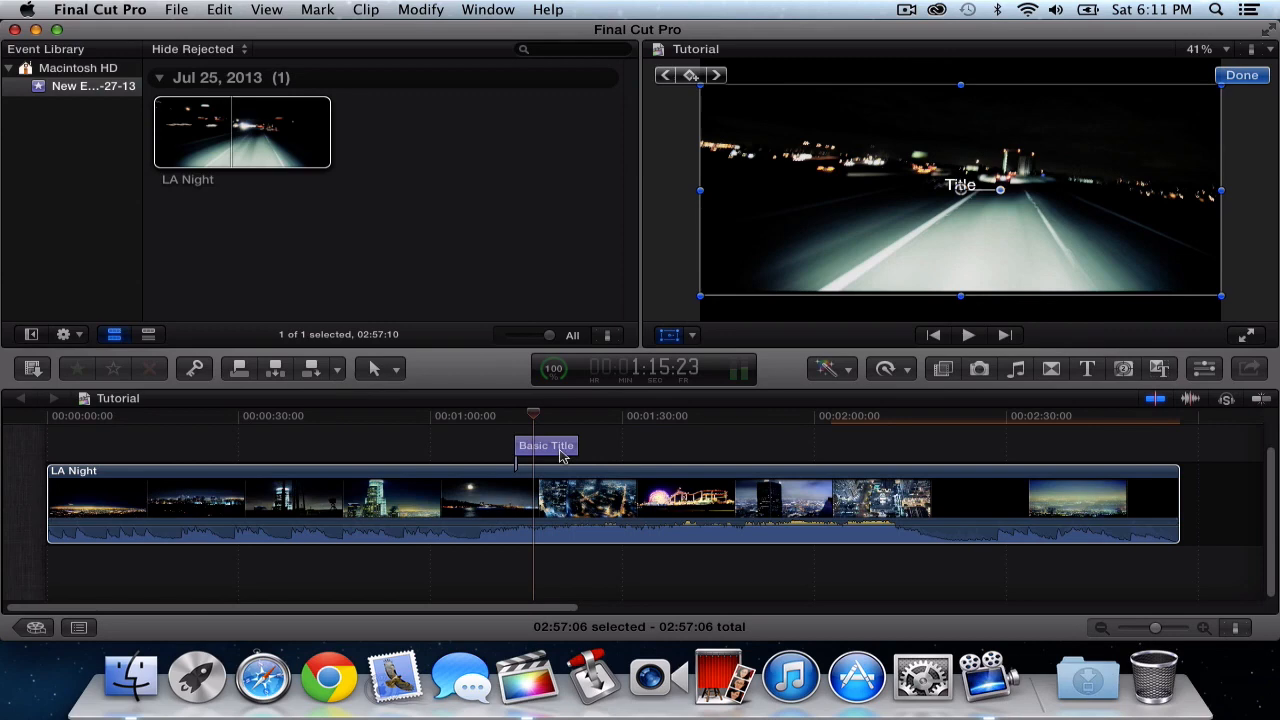
left_click_drag(1000, 188, 1000, 204)
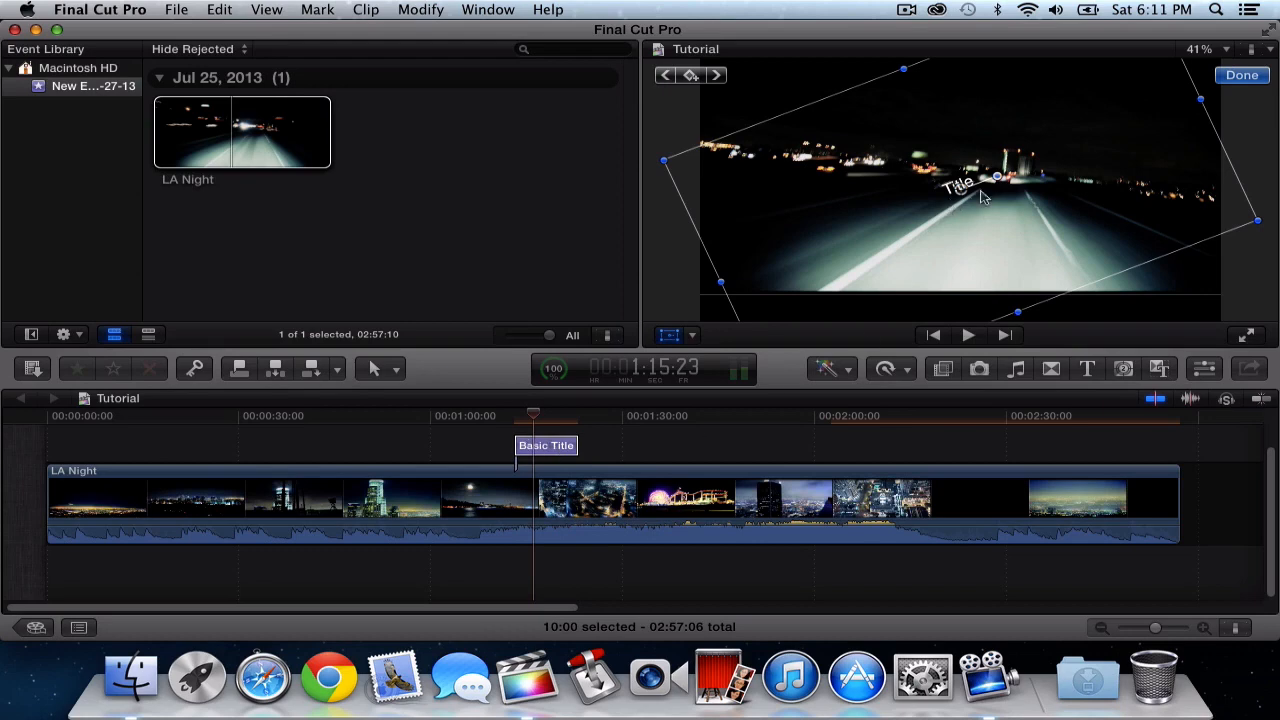
mouse_move(530, 432)
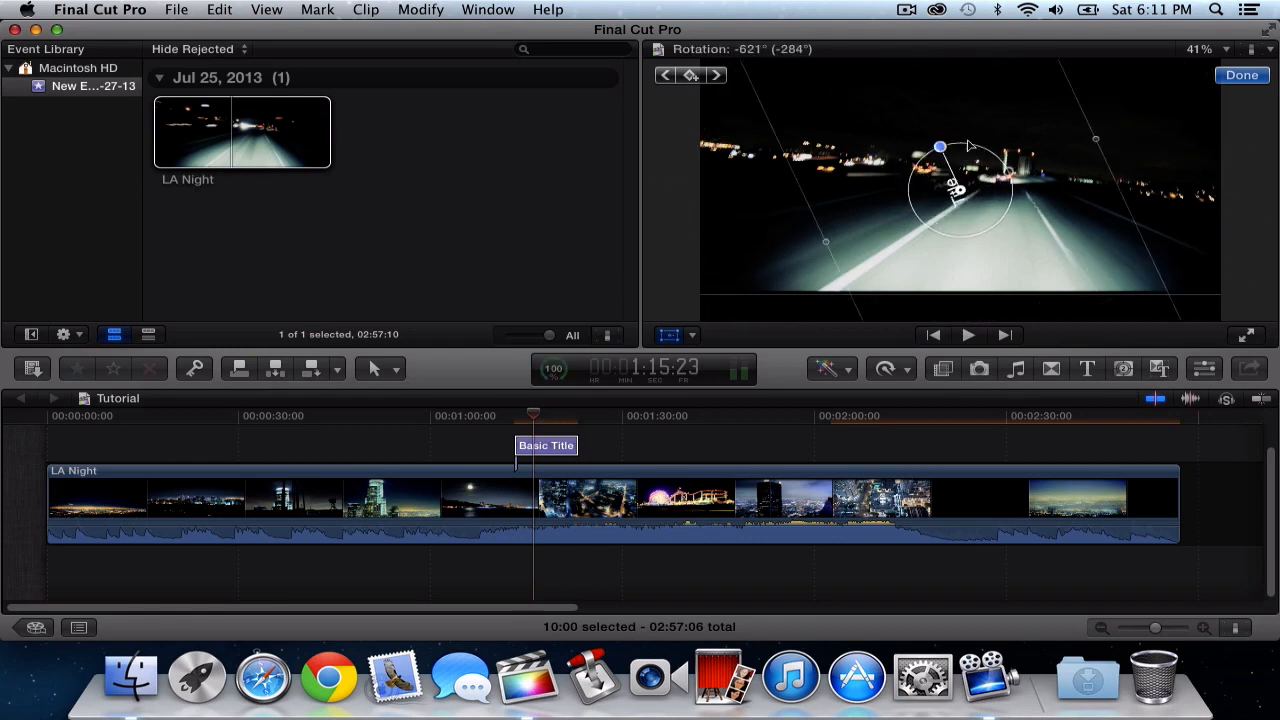
Spin the title through several full turns using the rotation handle
left_click_drag(938, 148, 946, 230)
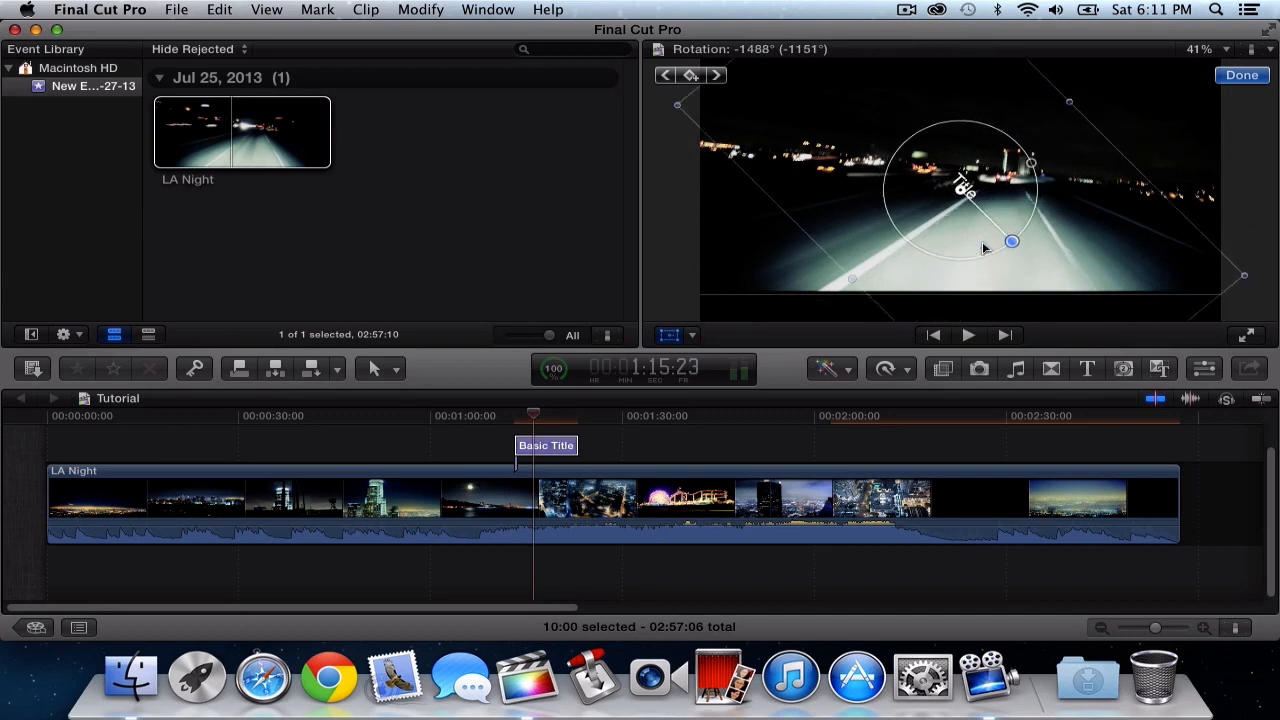
left_click_drag(1012, 240, 1044, 188)
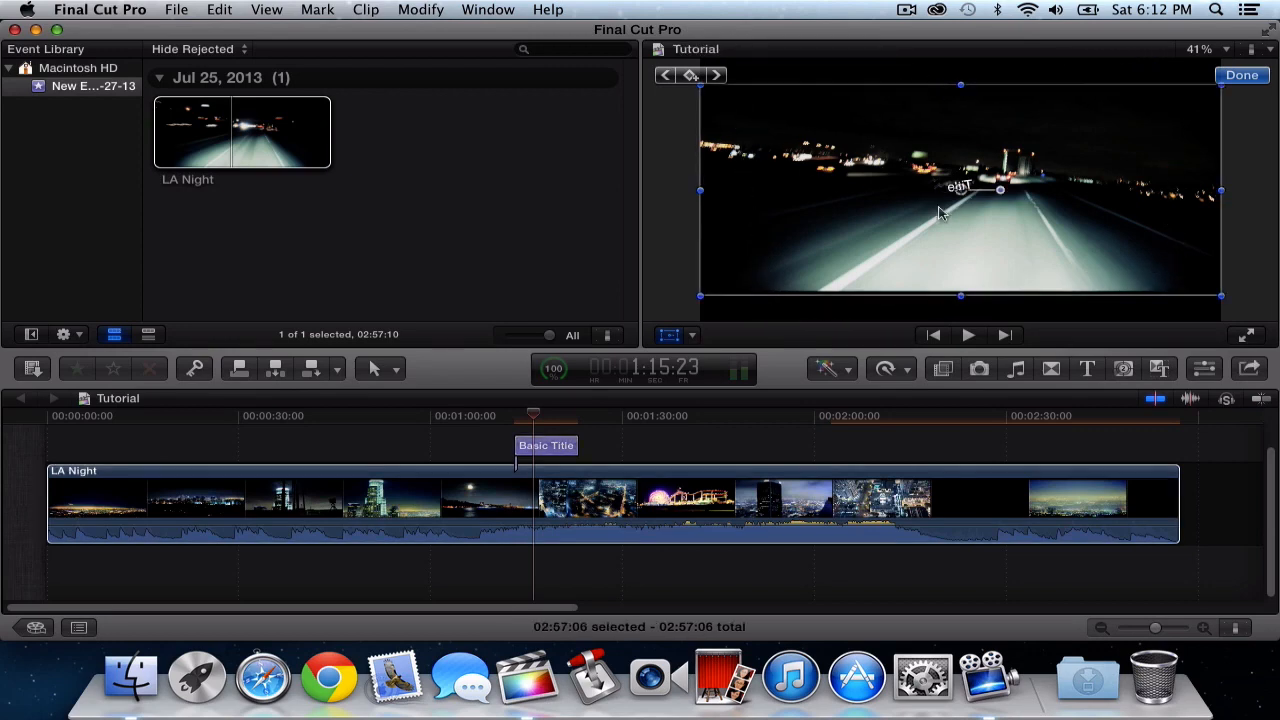
mouse_move(890, 256)
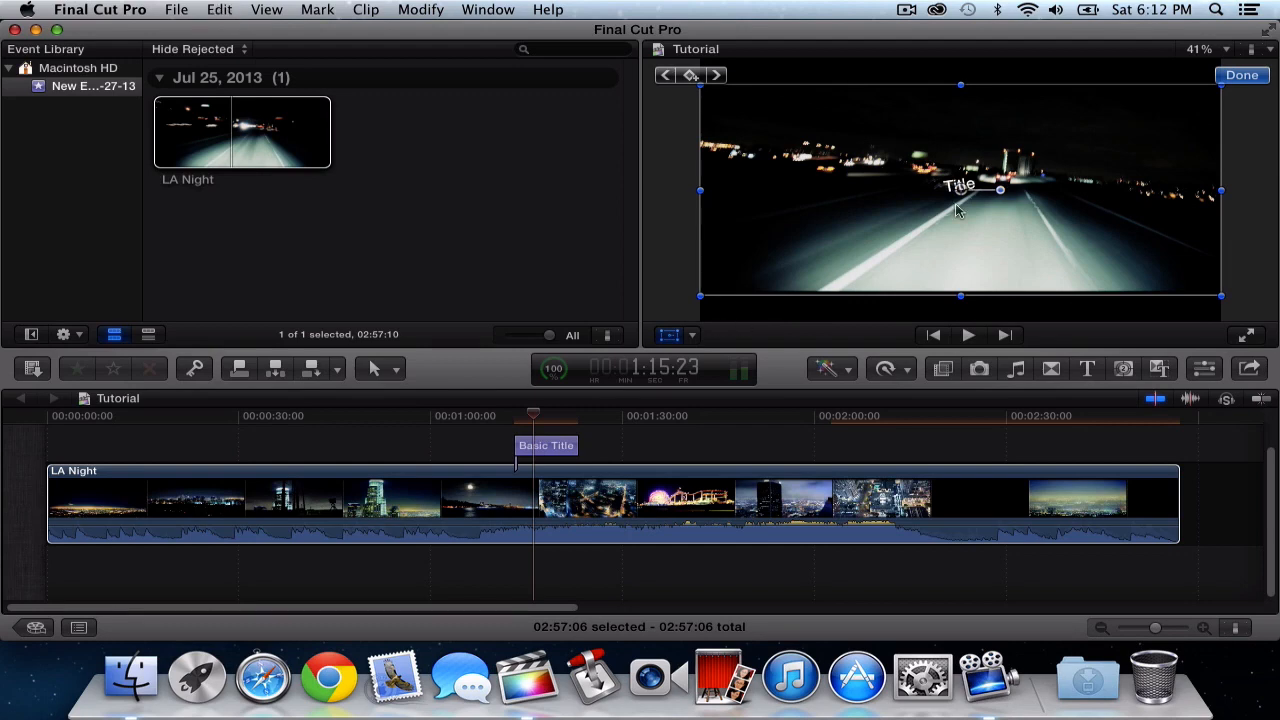
Confirm the rotation with Done, leaving the Title slightly tilted
left_click(1240, 76)
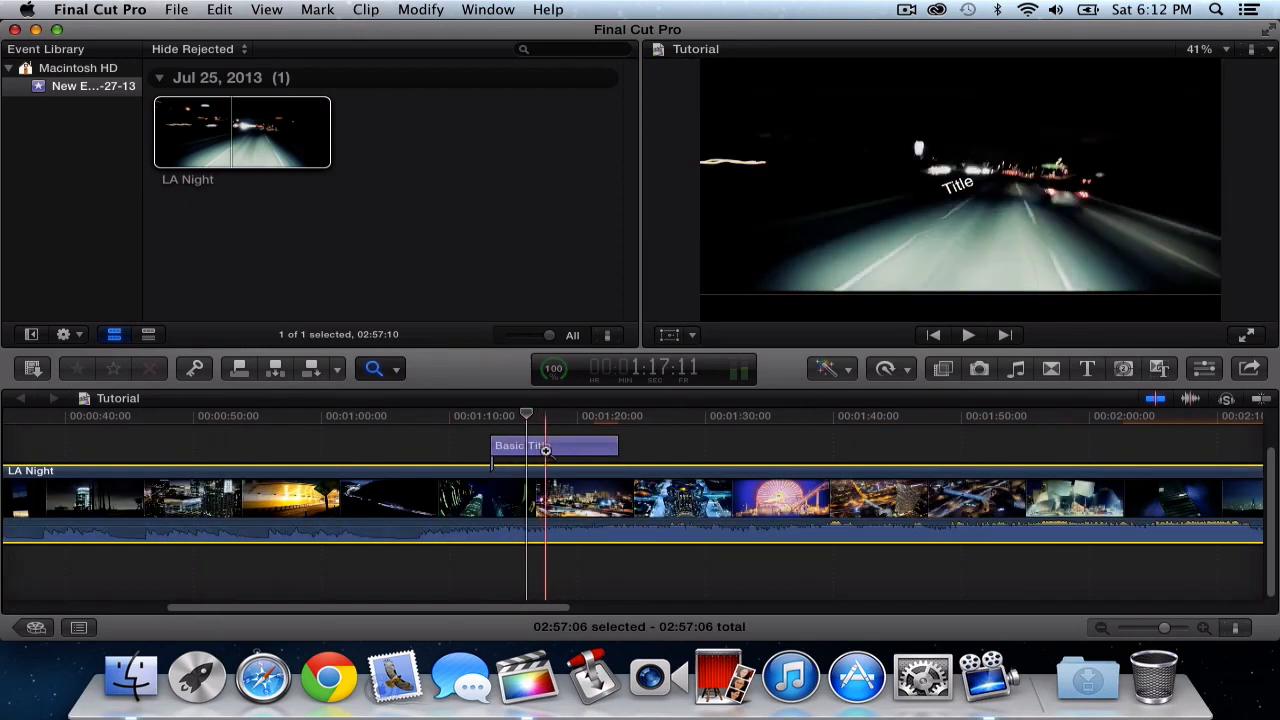
Switch back to the Select tool and move the playhead just before the title to preview it
left_click(372, 368)
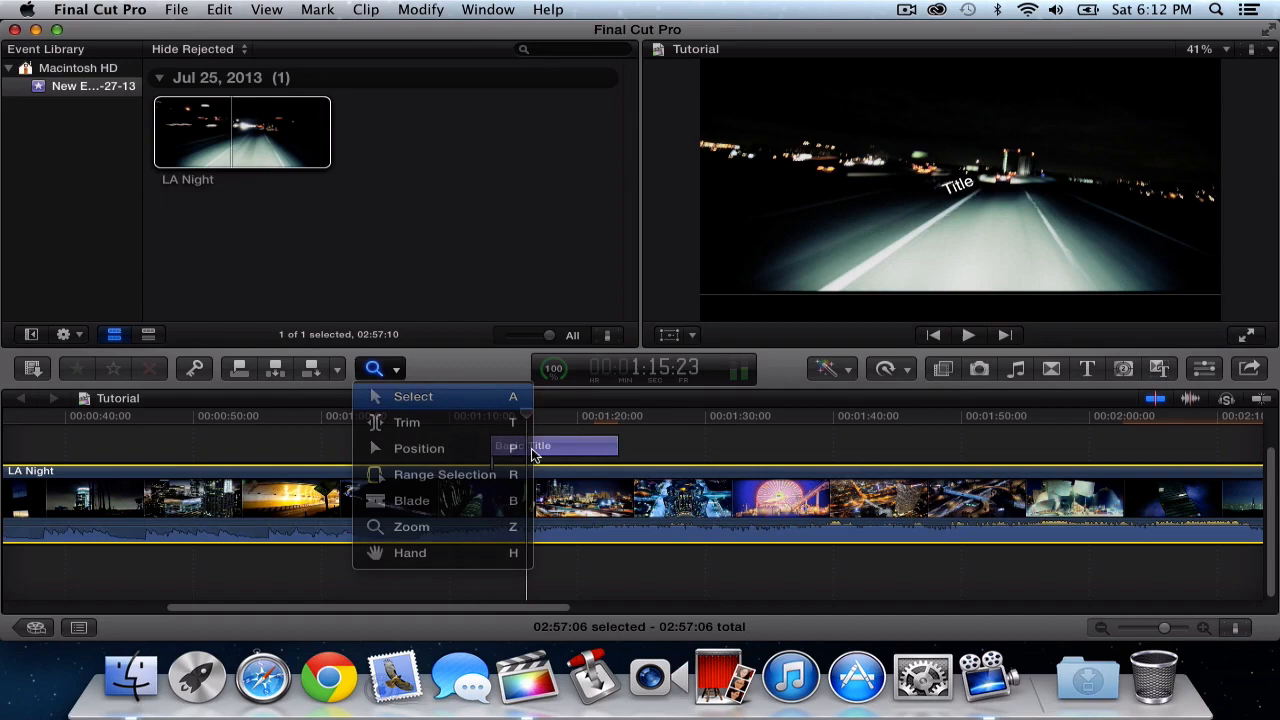
left_click(412, 396)
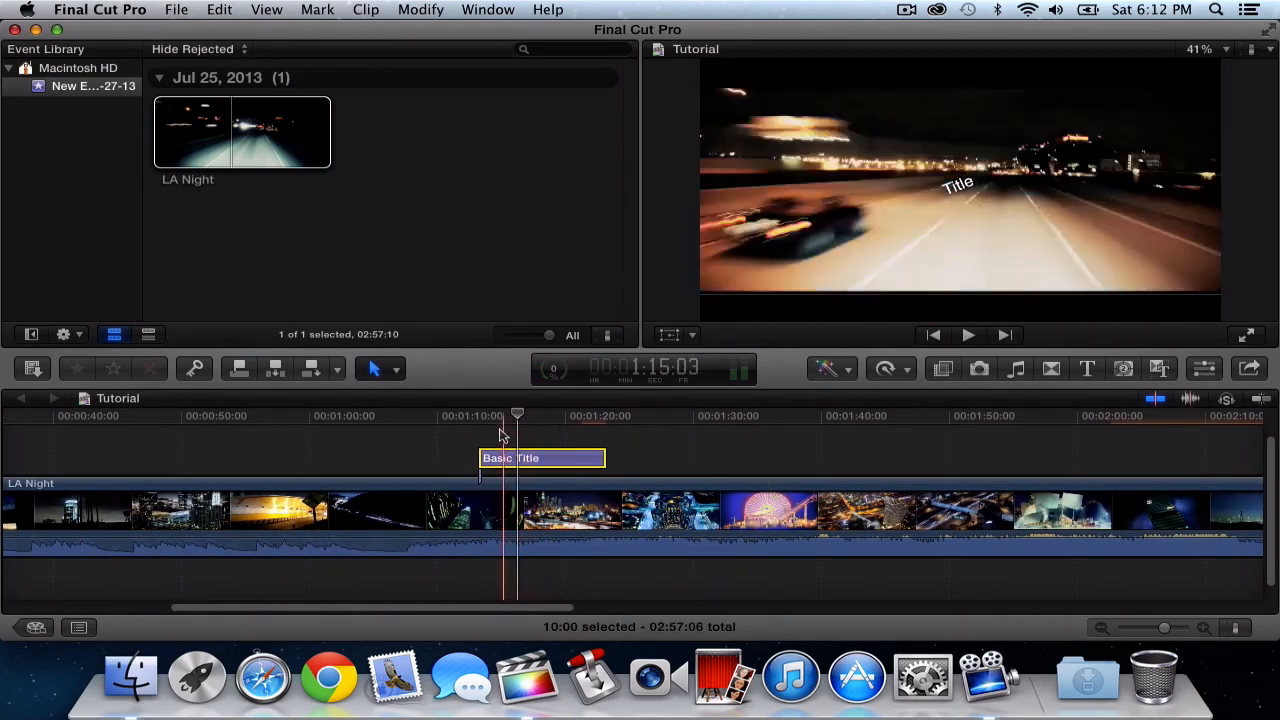
left_click(502, 414)
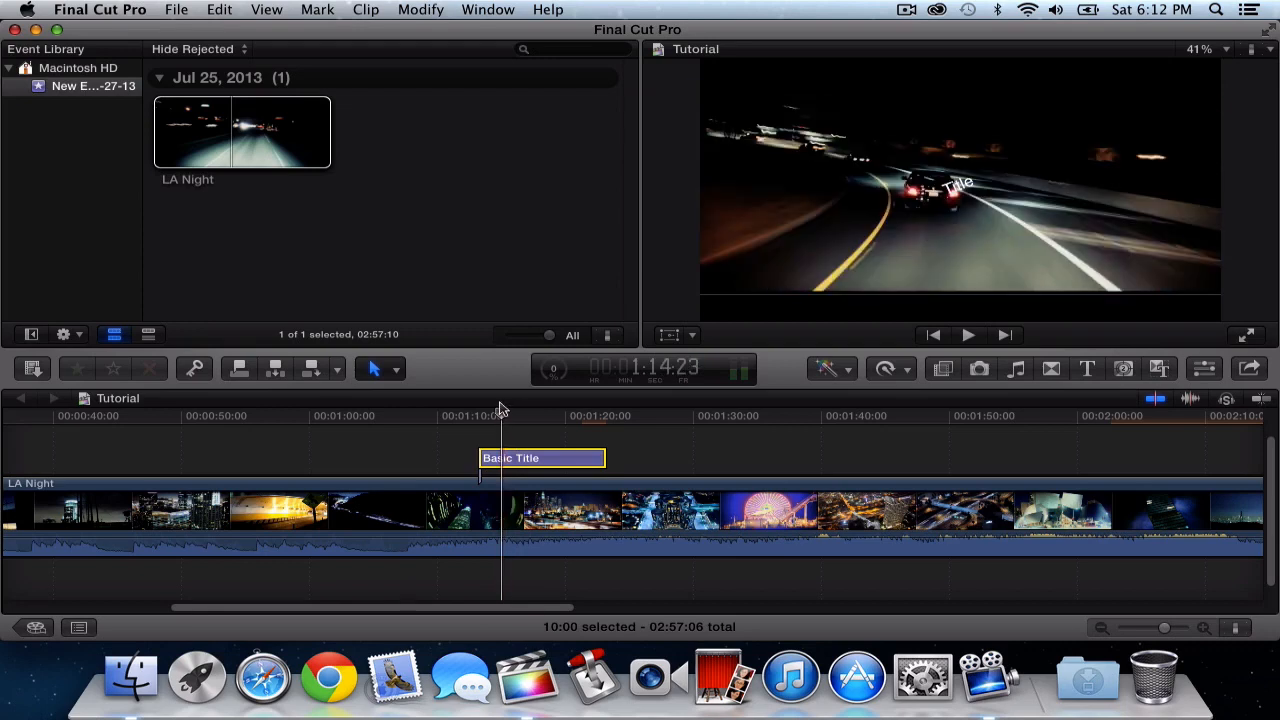